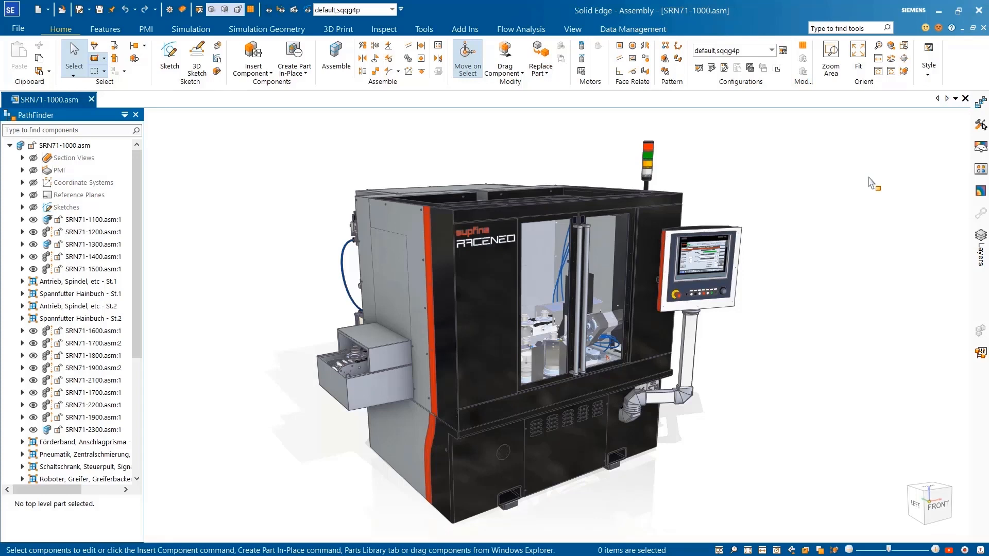
# Step: Apply the 02-No Door configuration to hide the door and front panels
pyautogui.click(771, 50)
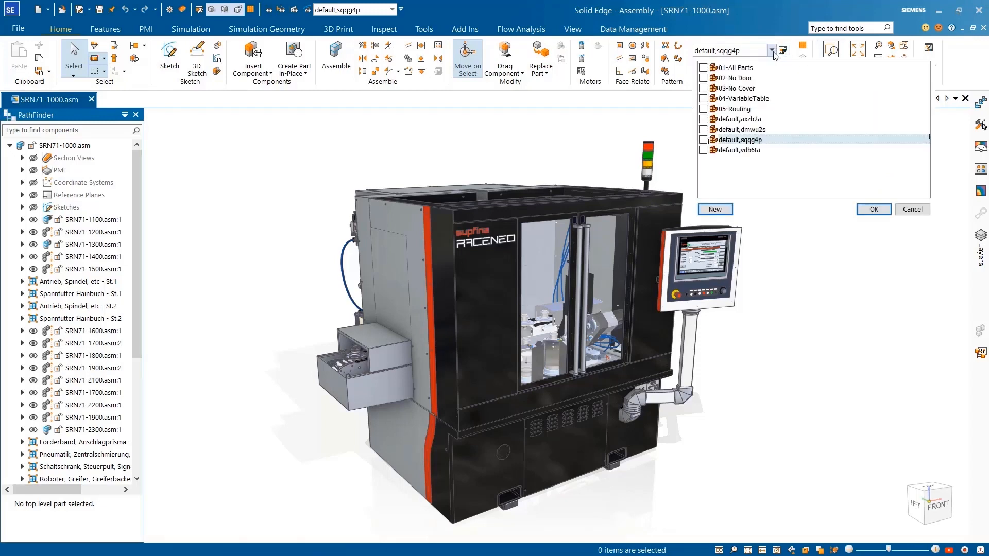
pyautogui.click(874, 209)
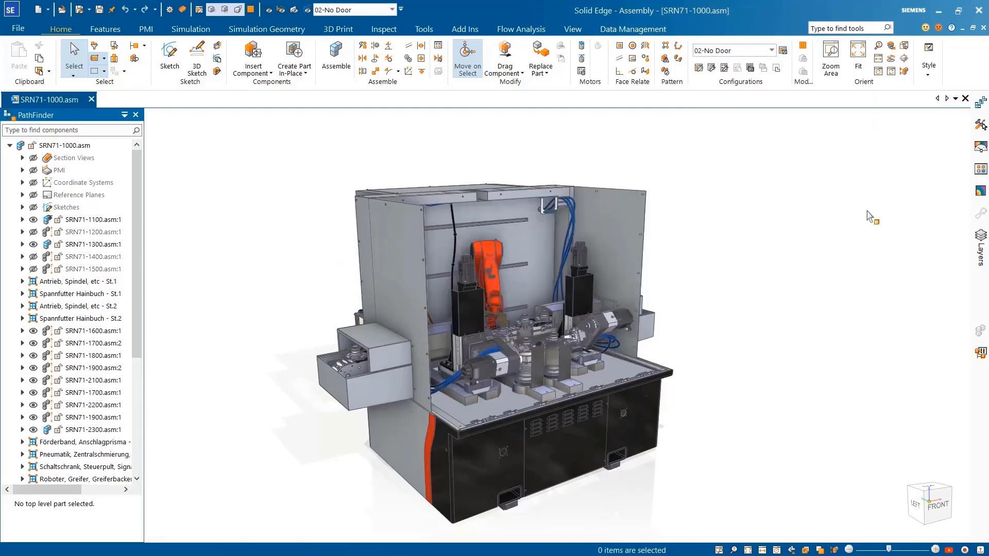
pyautogui.click(72, 130)
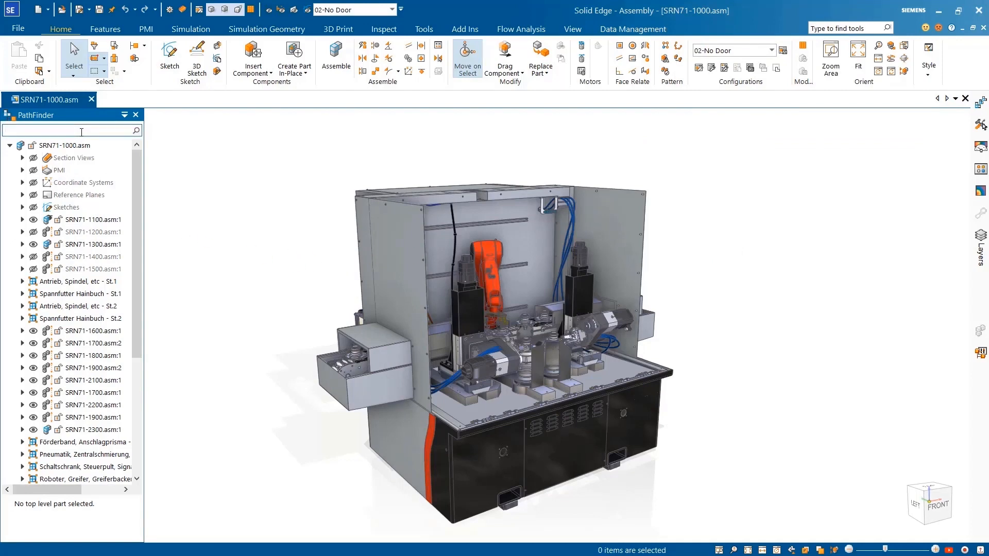
# Step: Search PathFinder for 69*psm and open bracket SRN71-6947.psm in place
pyautogui.write('69*psm*')
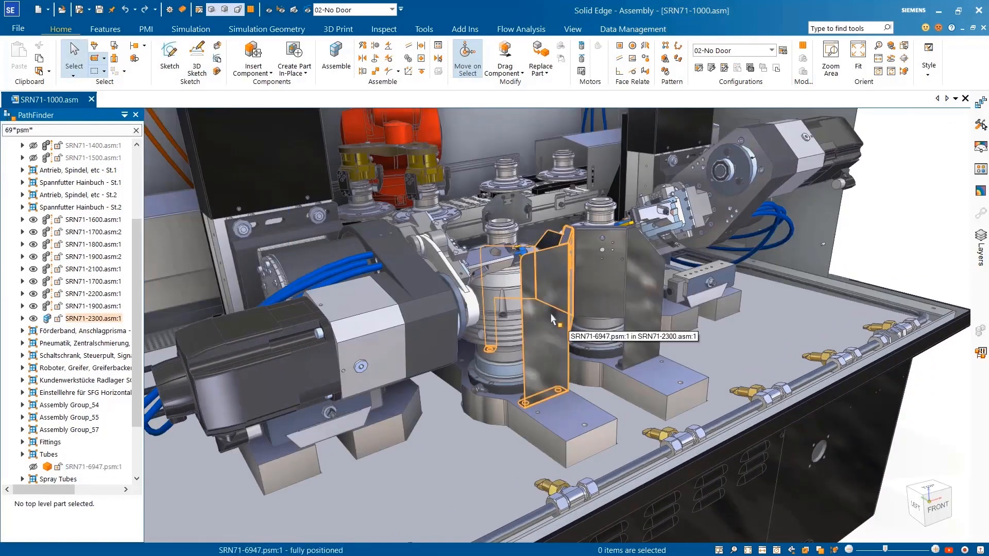
pyautogui.click(554, 323)
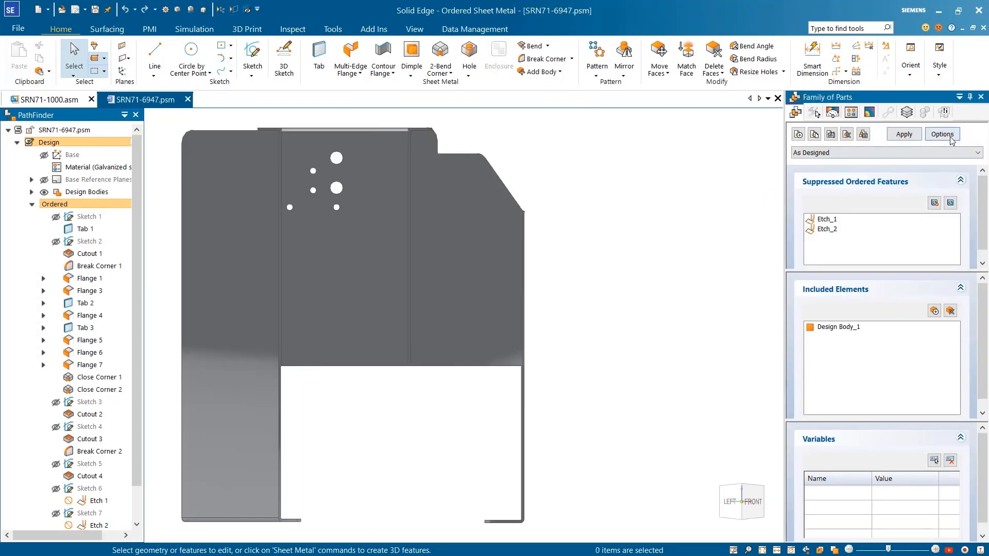
# Step: Review the family options and the As Designed, Left and Right member table, then close it
pyautogui.click(943, 134)
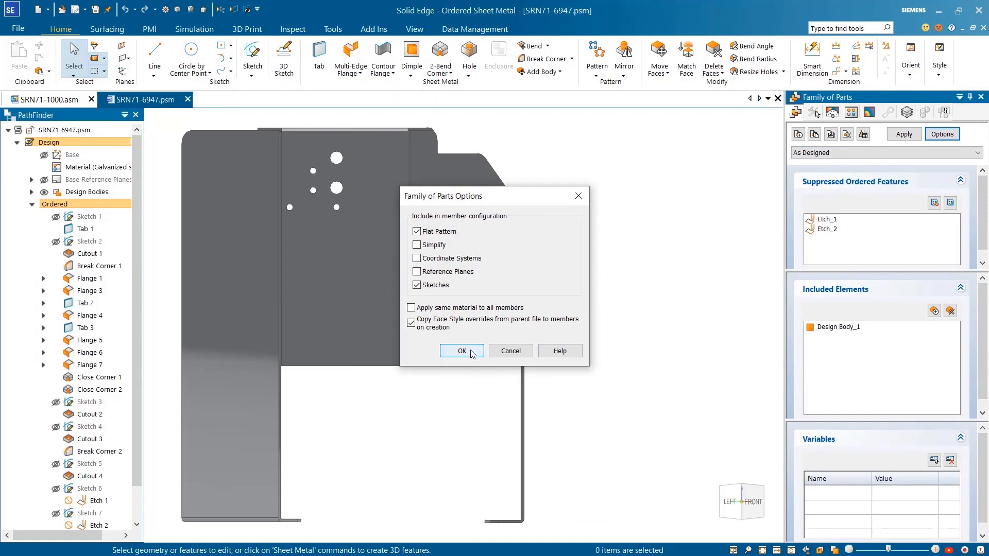
pyautogui.click(461, 351)
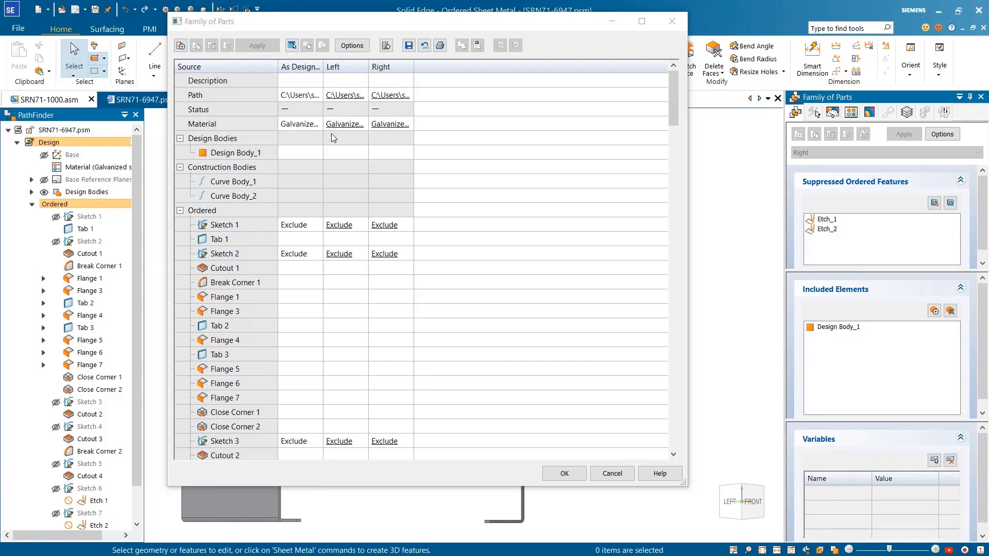
pyautogui.scroll(-3)
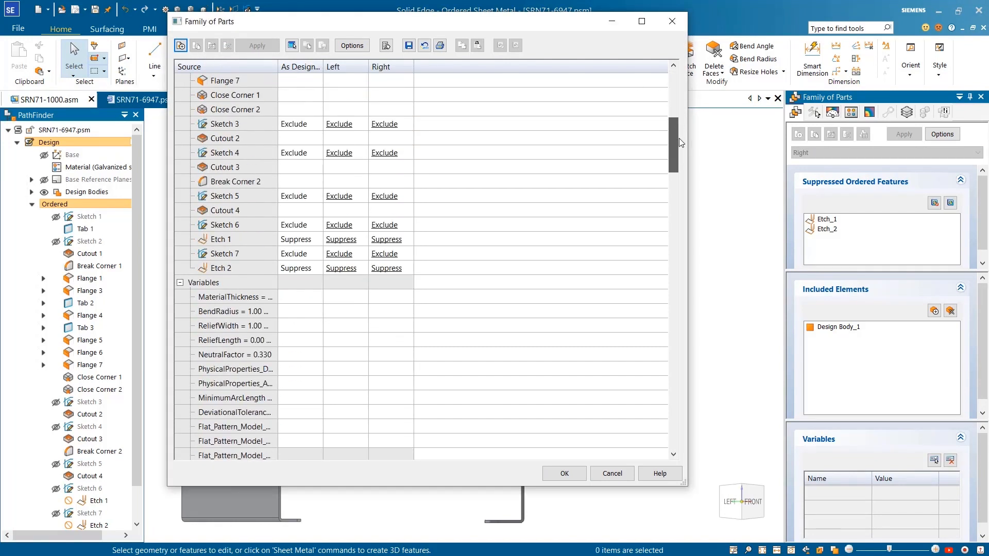
pyautogui.click(363, 123)
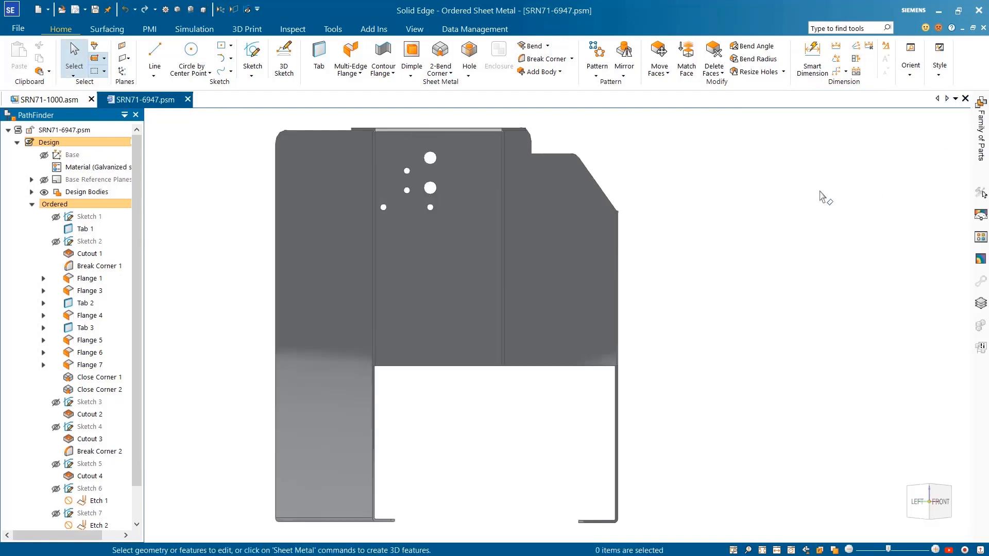
# Step: Resize a small bracket hole to match the larger holes' diameter
pyautogui.click(756, 71)
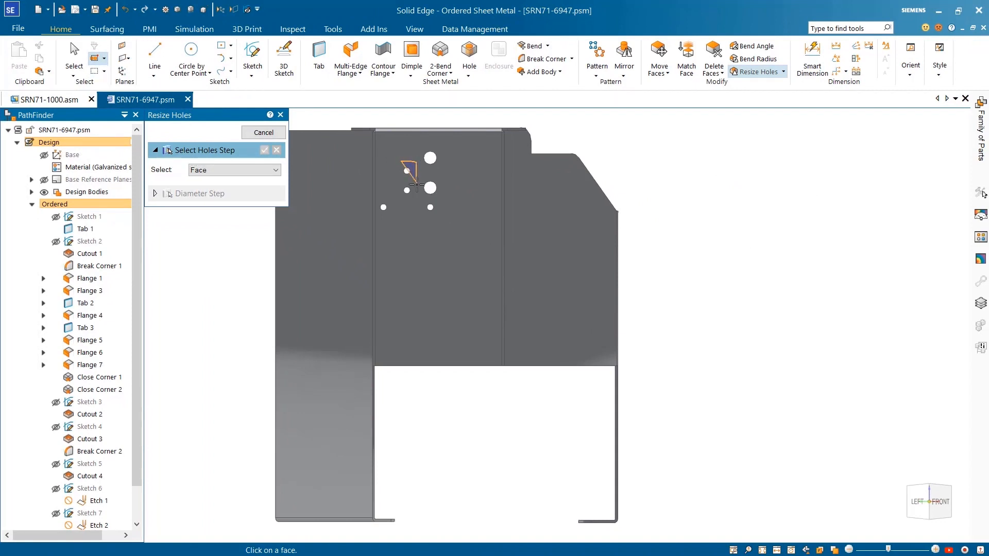
pyautogui.click(416, 185)
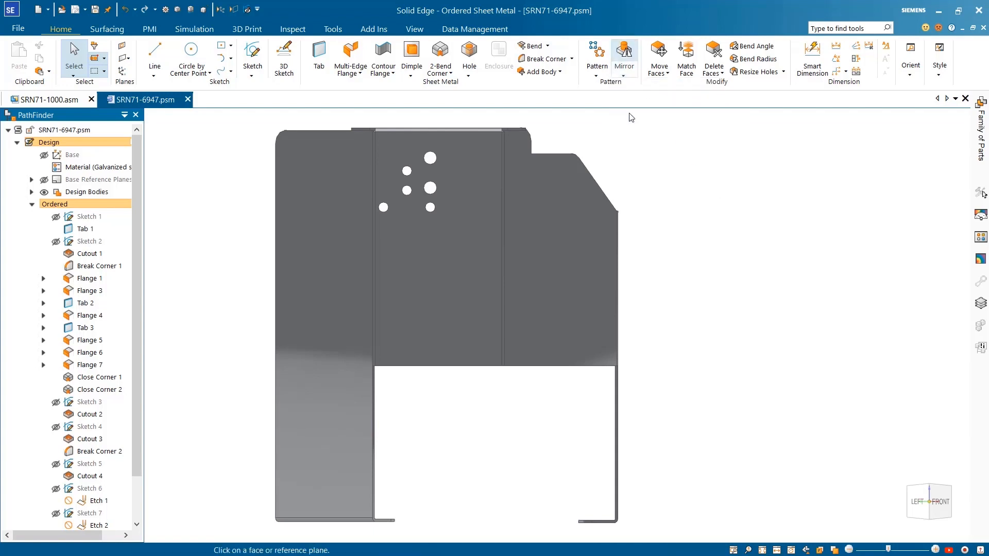
# Step: Save a mirrored copy of the bracket as 'Mirrored Part' across the chosen plane
pyautogui.click(625, 52)
pyautogui.write('Mirr')
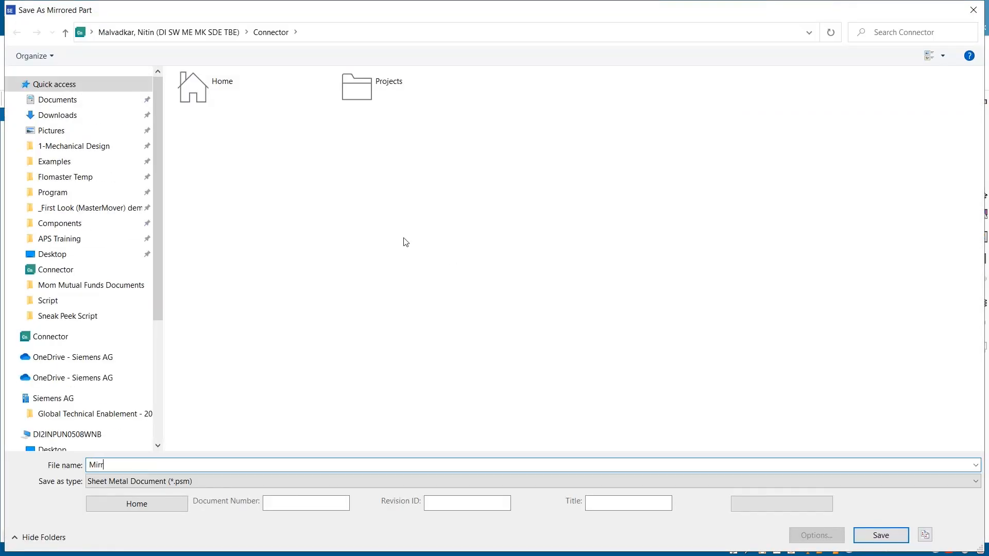
pyautogui.click(880, 535)
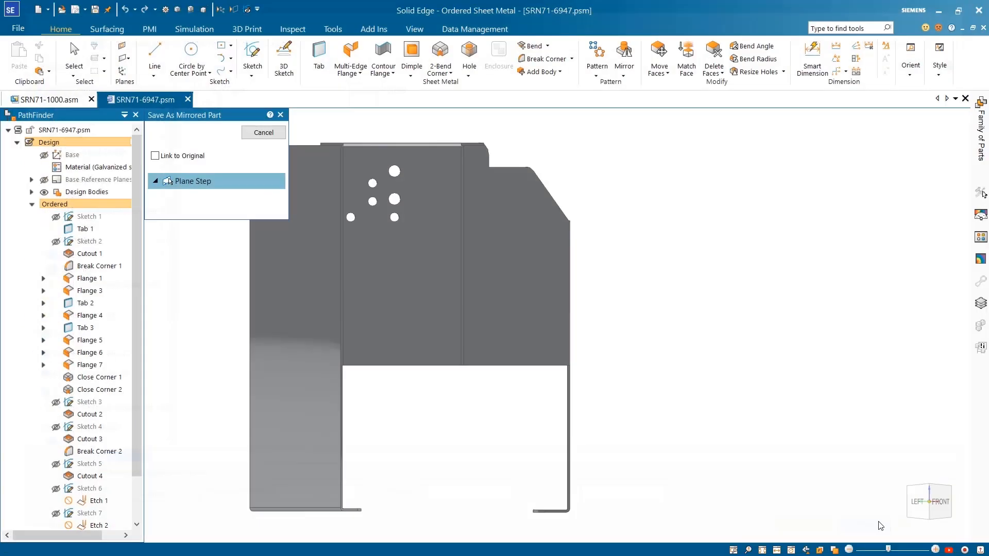
pyautogui.click(192, 181)
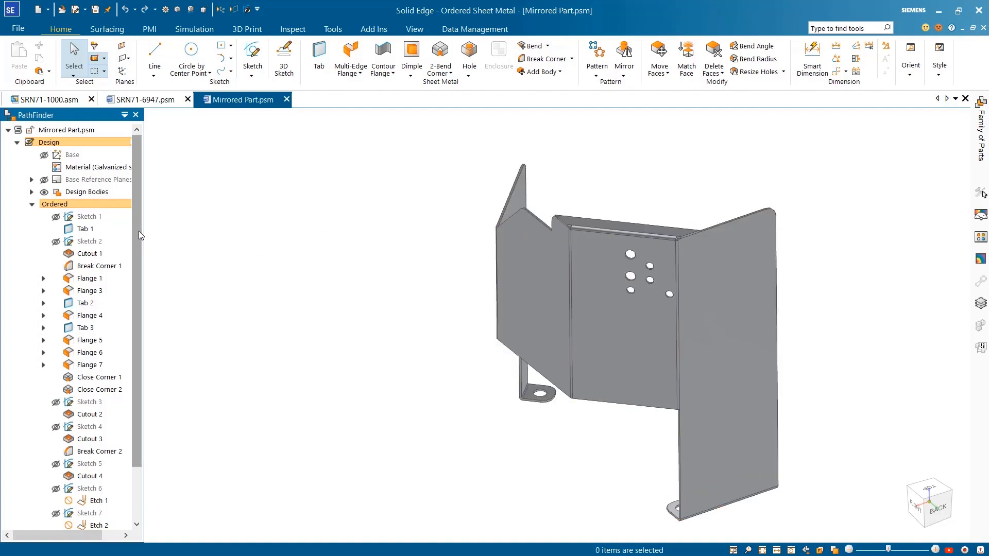
pyautogui.moveTo(147, 224)
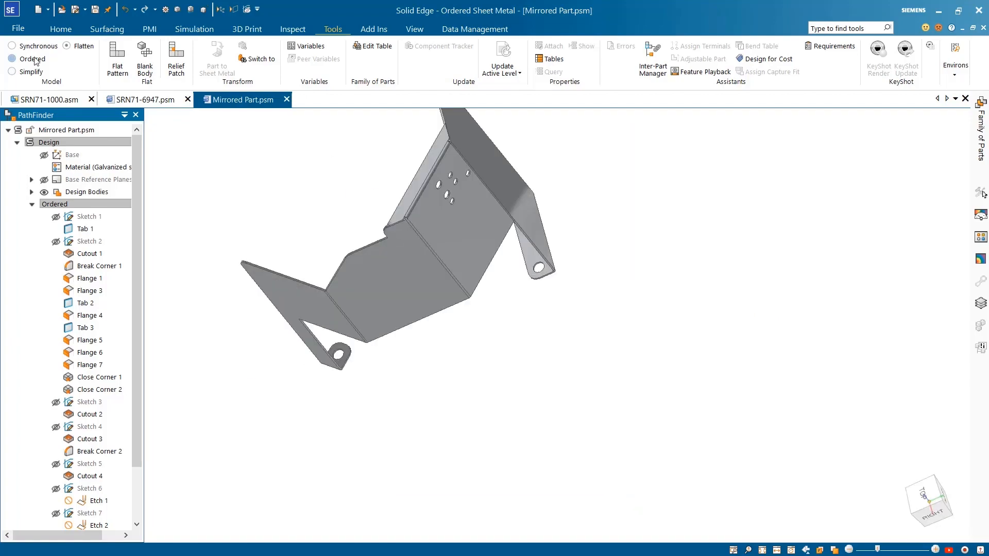
# Step: Return to SRN71-1000.asm in configuration 05-Routing and enter XpresRoute
pyautogui.click(49, 100)
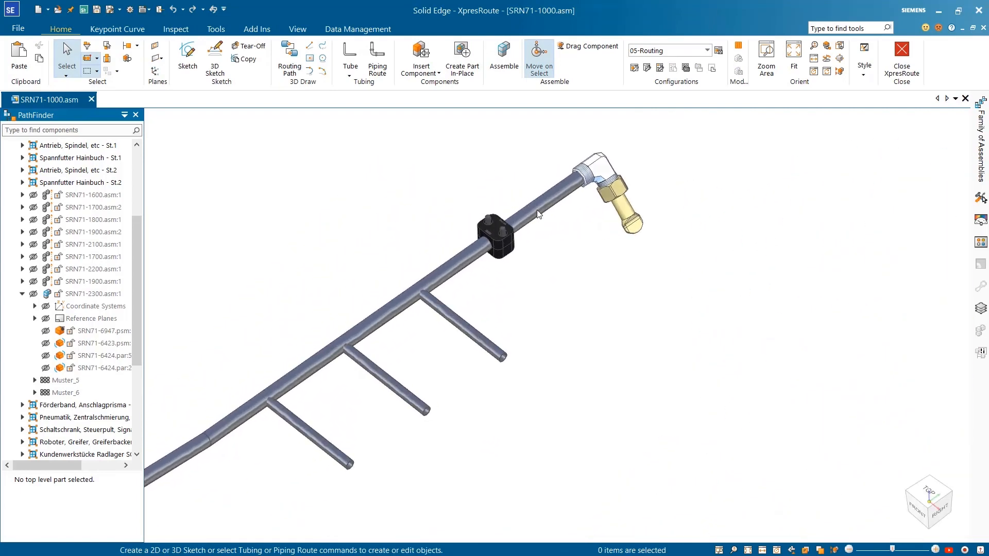
# Step: Trim the three side tubes against the main tube as Assembly Trim 1
pyautogui.click(297, 29)
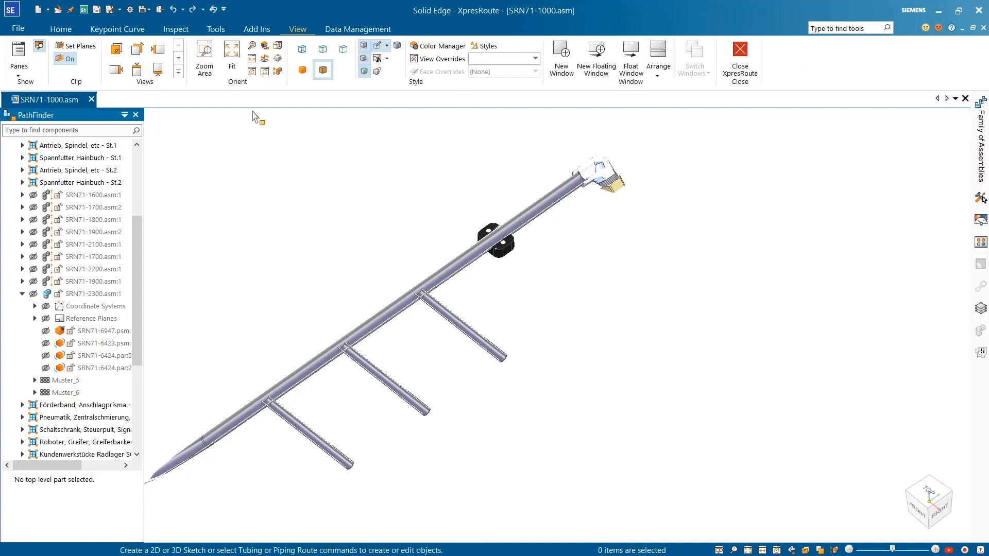
pyautogui.click(60, 29)
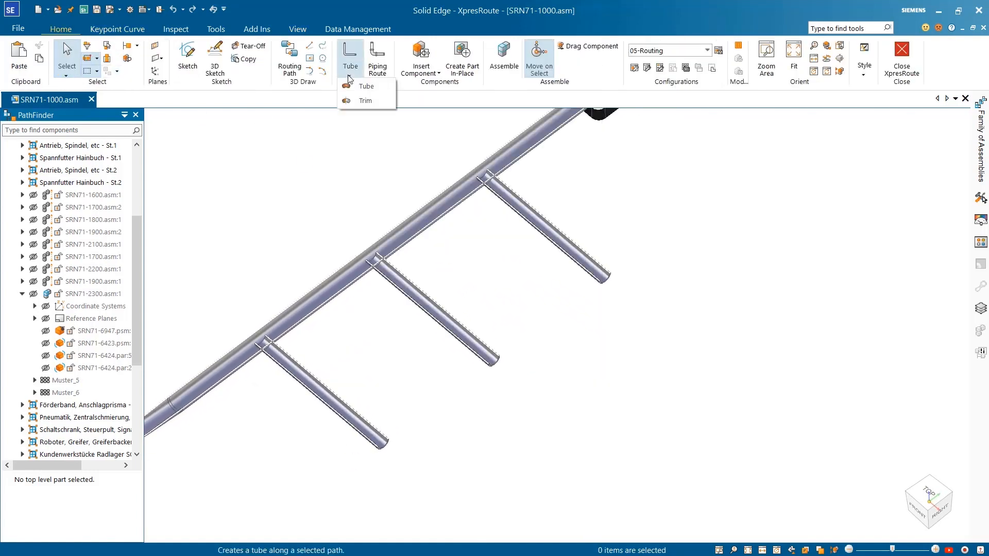
pyautogui.moveTo(365, 101)
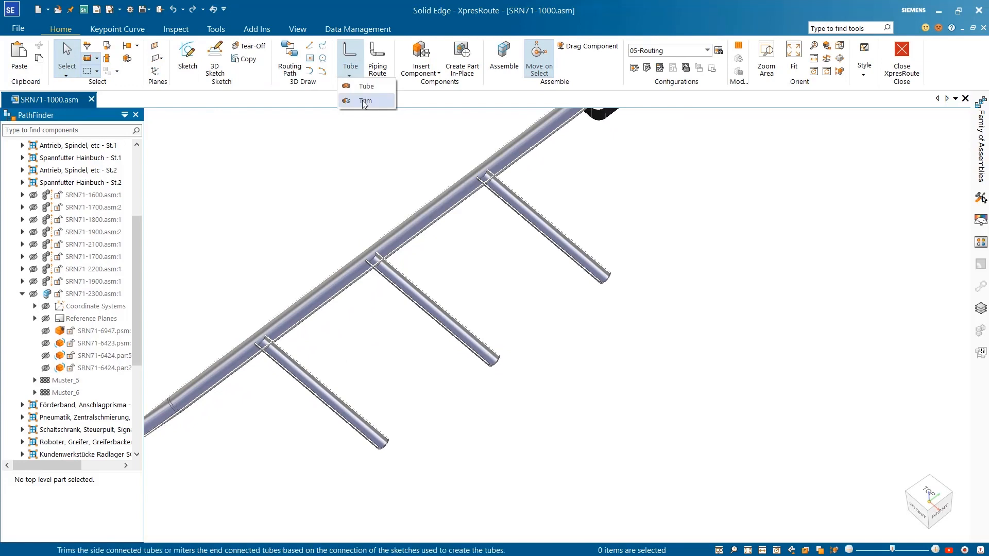
pyautogui.click(366, 101)
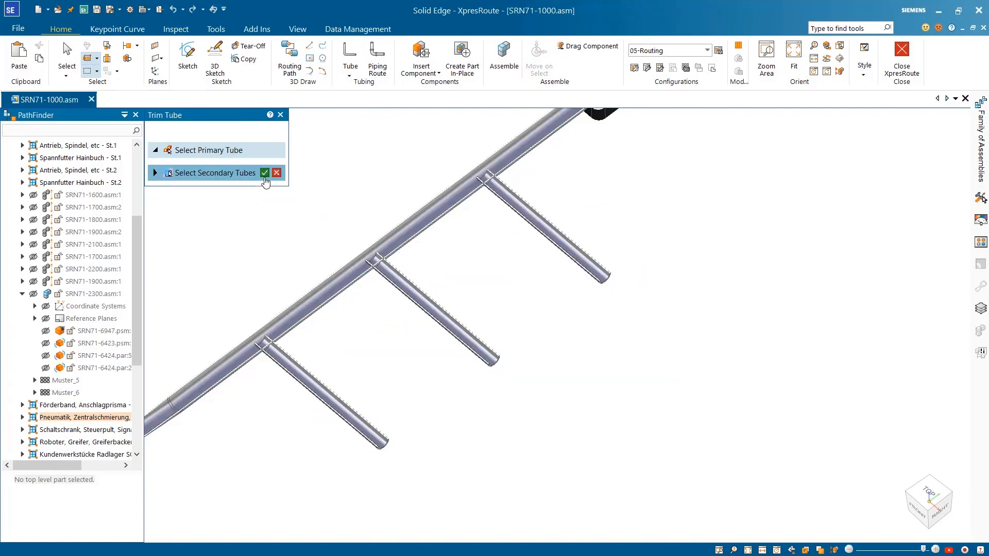
pyautogui.click(265, 173)
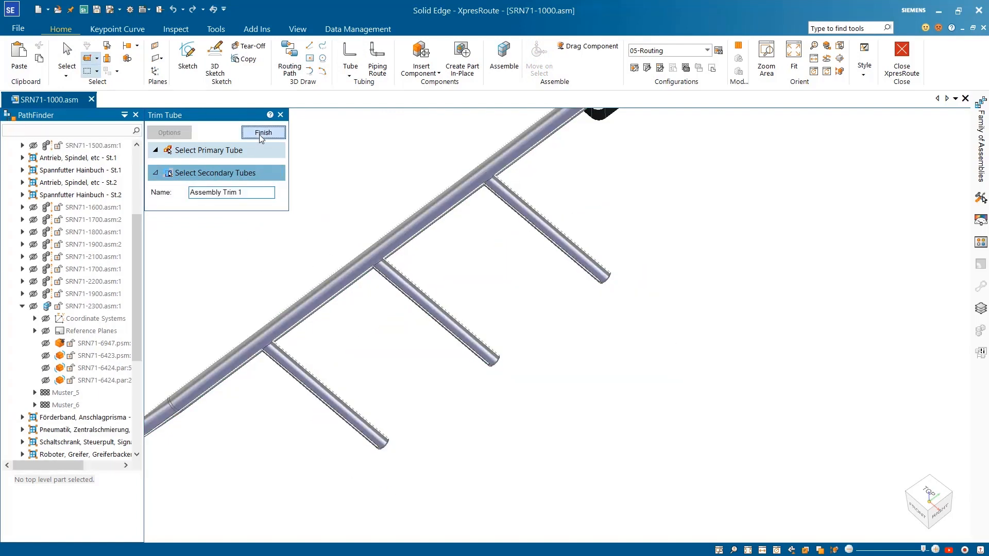
pyautogui.click(263, 132)
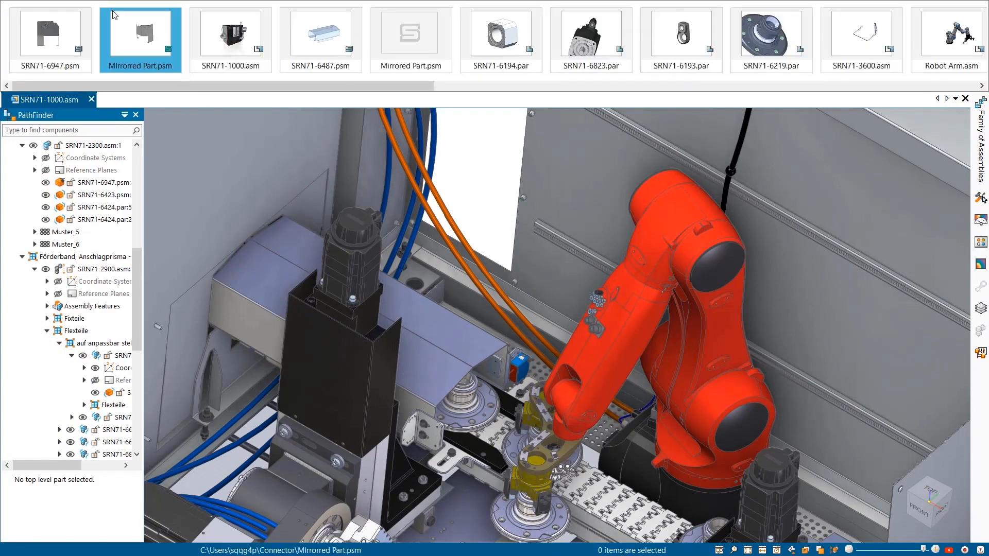
# Step: Open SRN71-6487.psm from the recent documents gallery
pyautogui.click(321, 37)
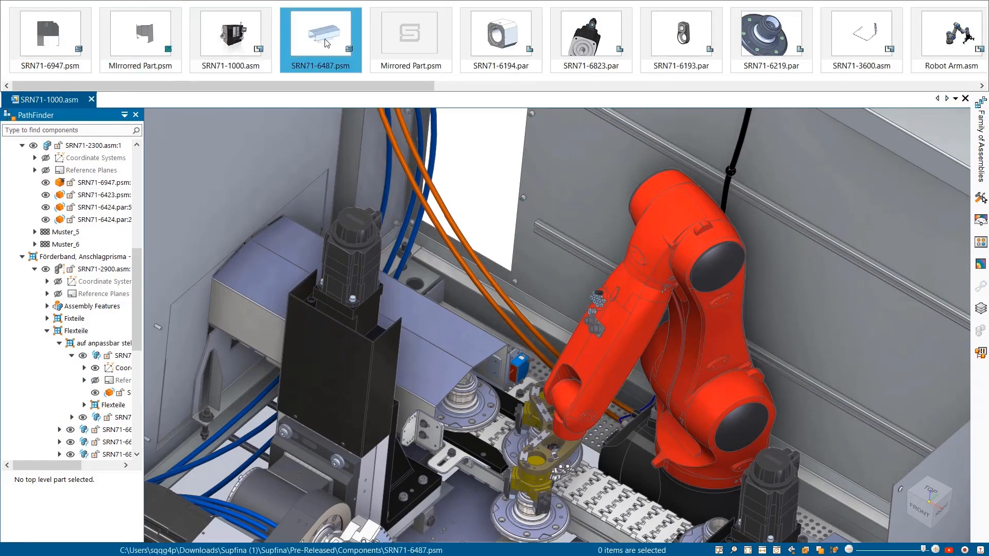
pyautogui.doubleClick(322, 33)
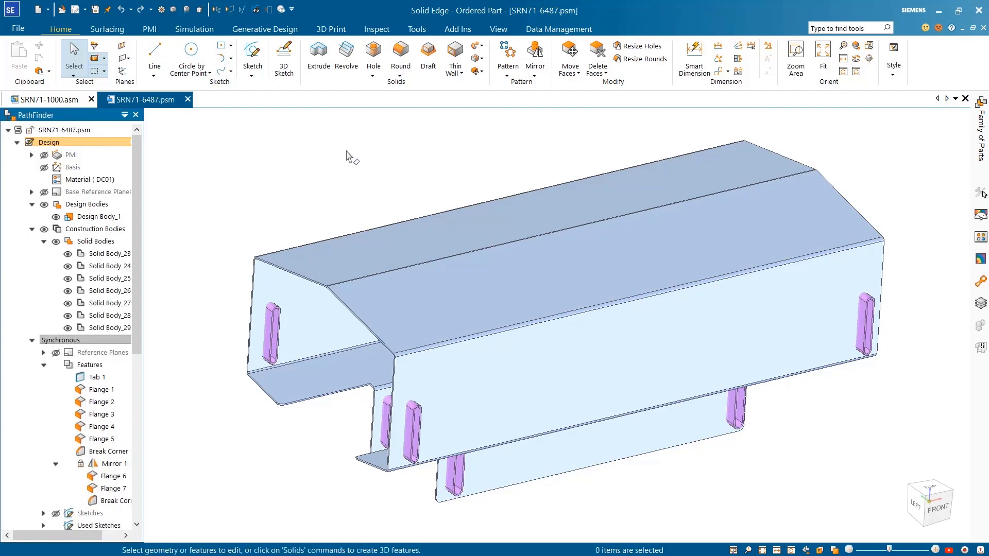
# Step: Subtract the construction bodies from the cover to cut slots, then close the part
pyautogui.click(478, 72)
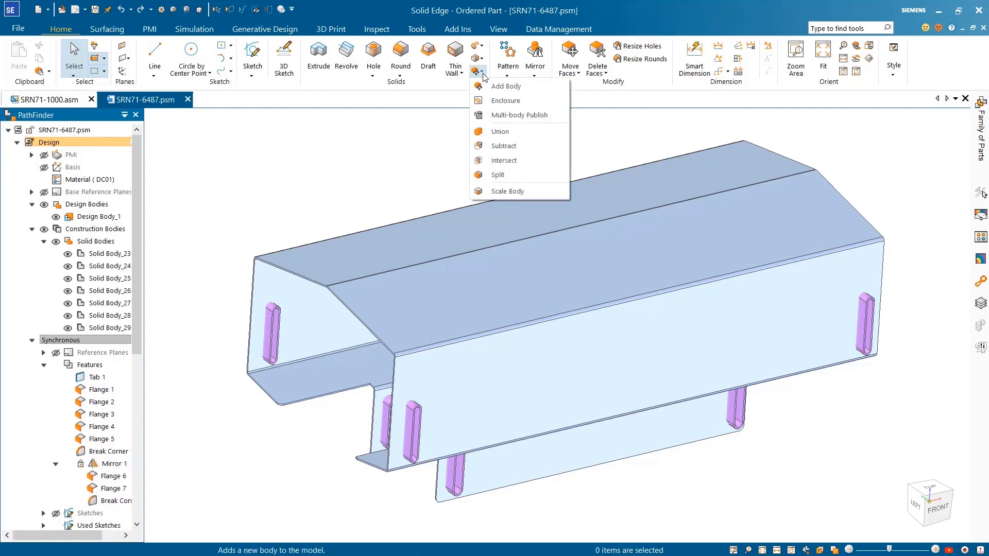
pyautogui.moveTo(503, 147)
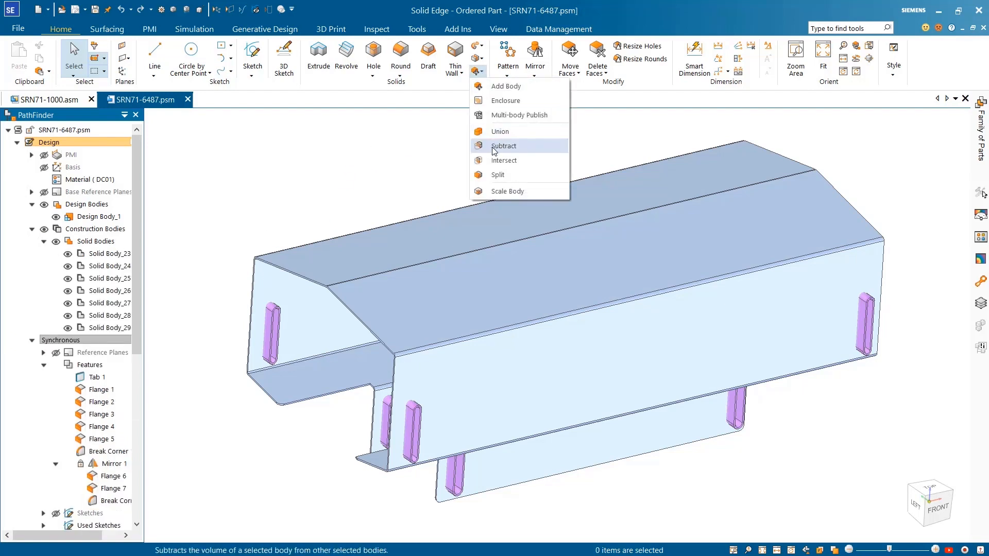
pyautogui.click(504, 145)
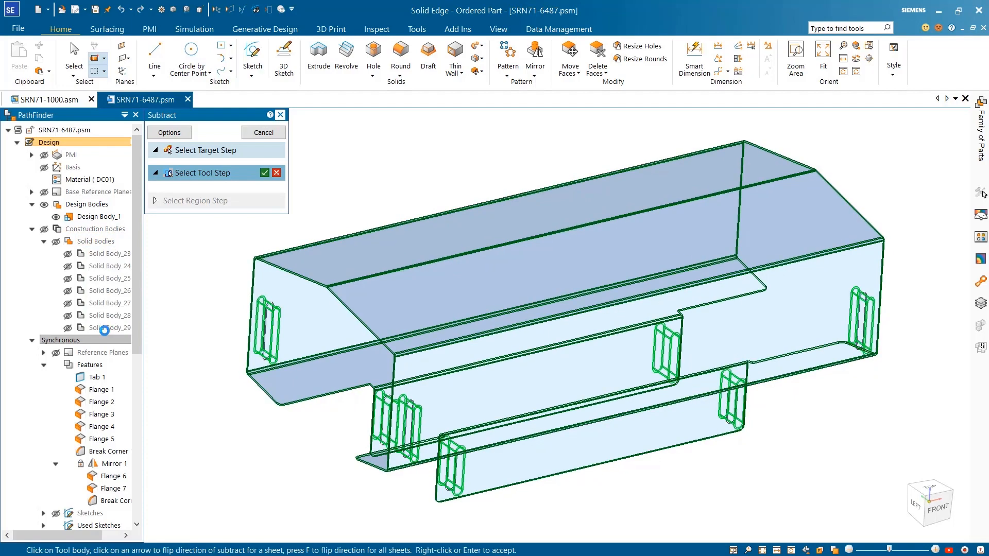
pyautogui.click(264, 172)
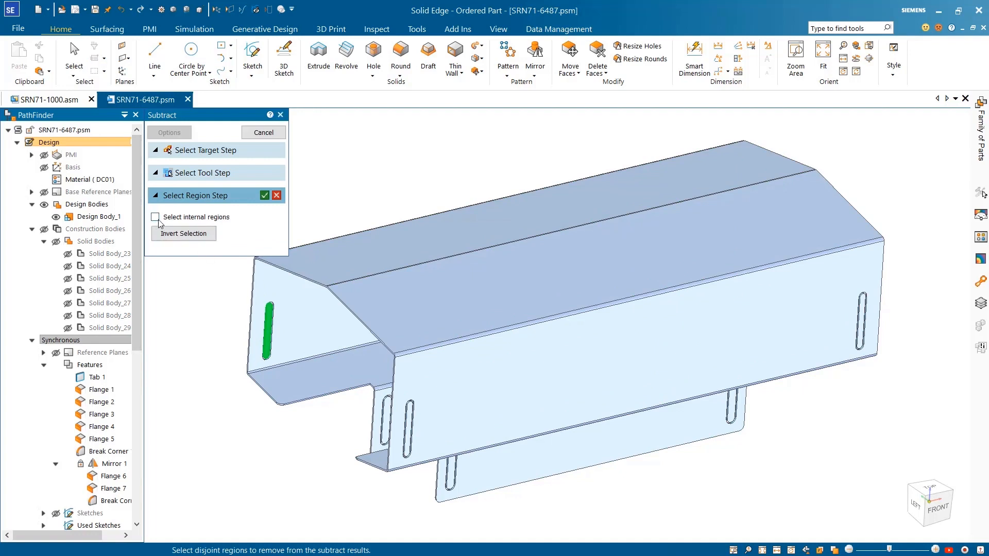
pyautogui.click(155, 217)
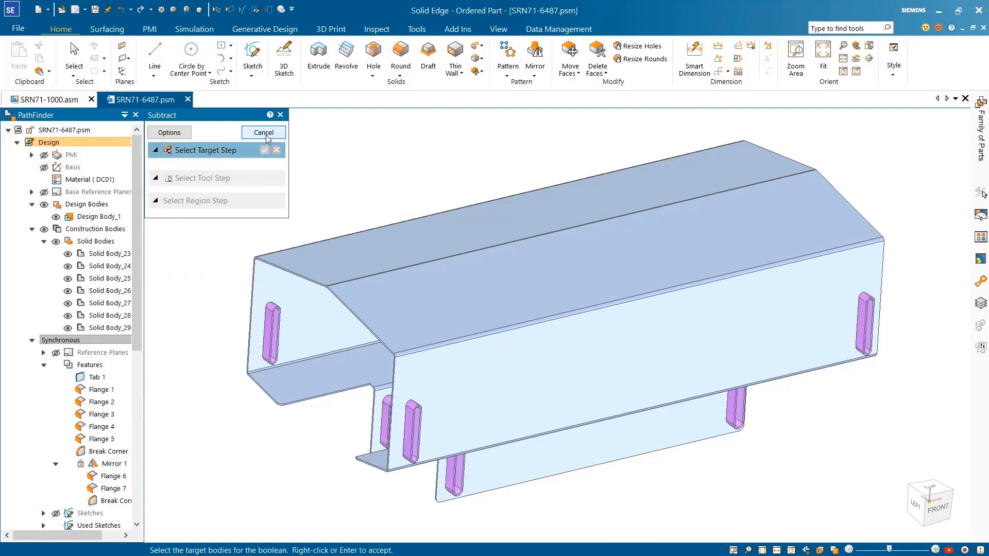
pyautogui.click(264, 132)
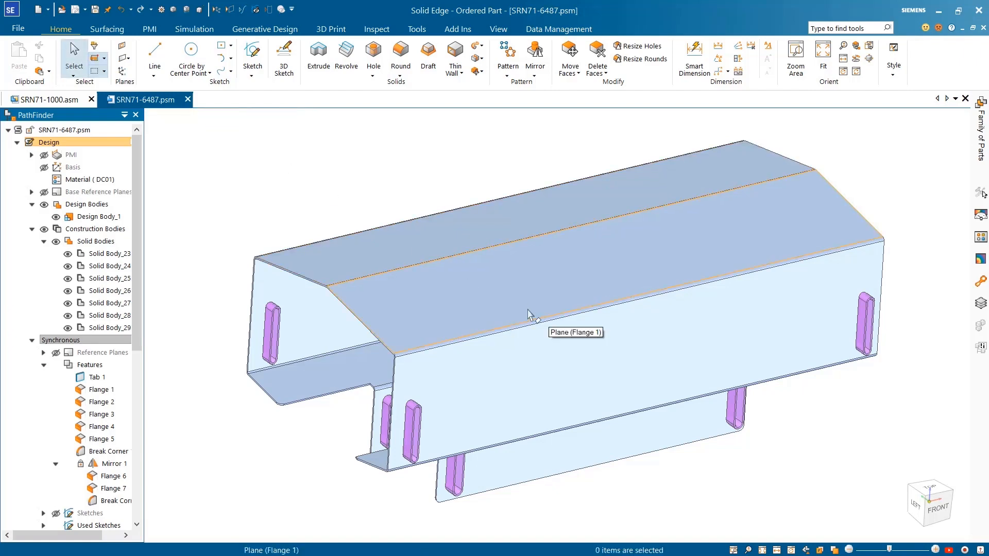
pyautogui.moveTo(530, 316); pyautogui.dragTo(500, 338)
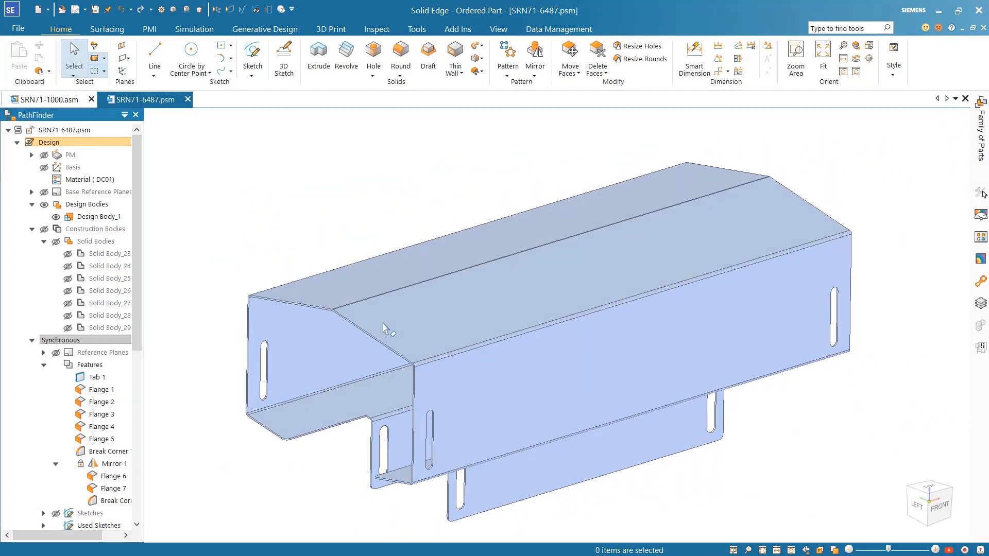
pyautogui.click(49, 99)
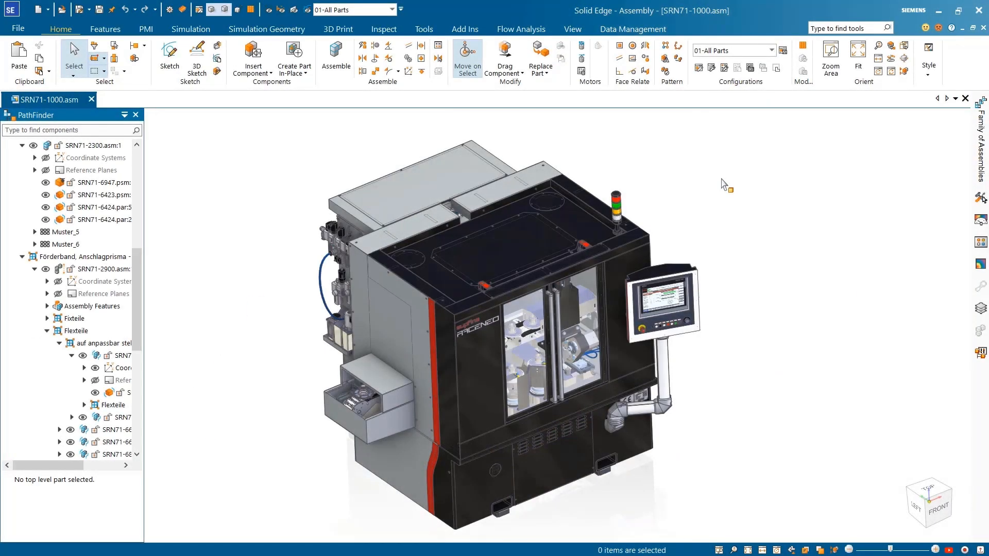